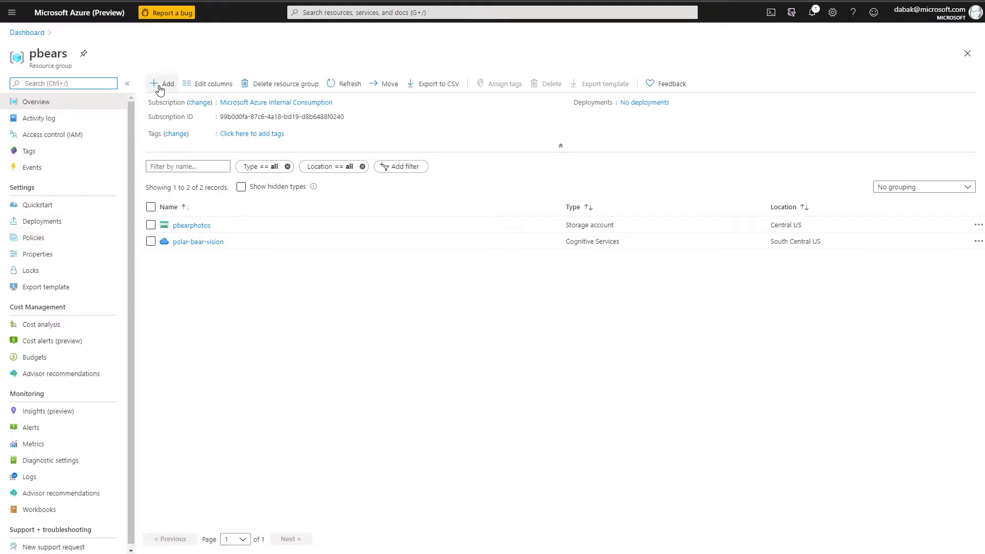
From the pbears resource group, search the Marketplace for 'func' and select Function App
{"action": "left_click", "coordinate": [164, 83]}
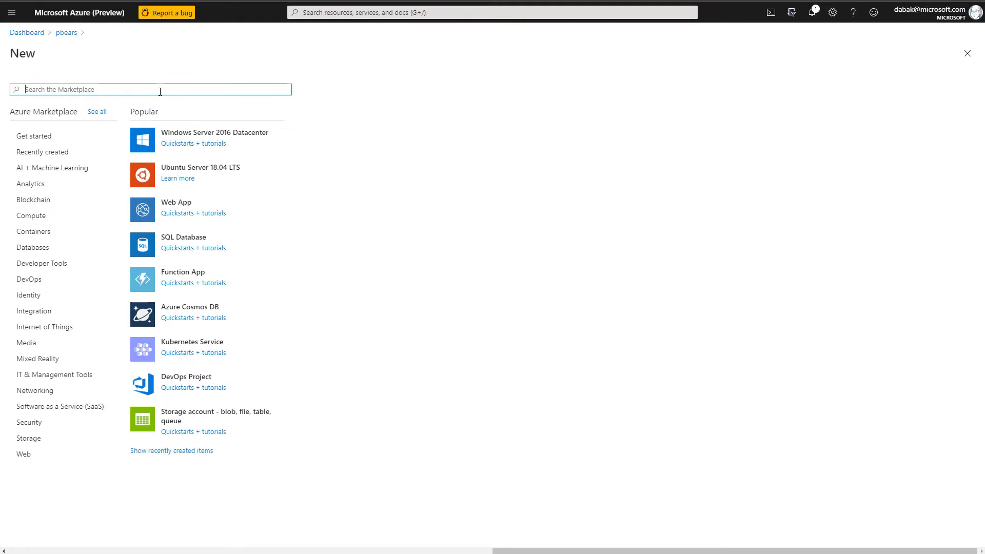
{"action": "type", "text": "function app"}
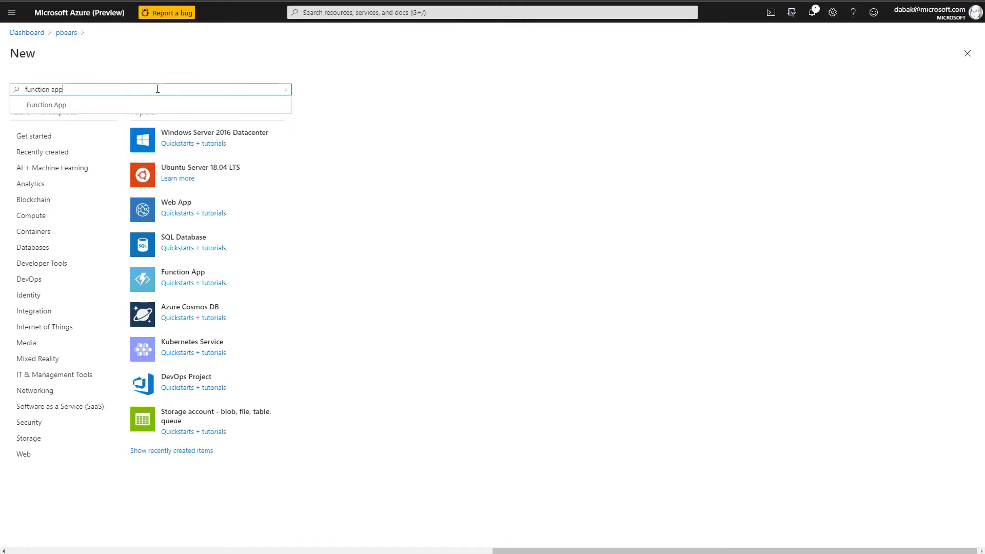
{"action": "left_click", "coordinate": [47, 105]}
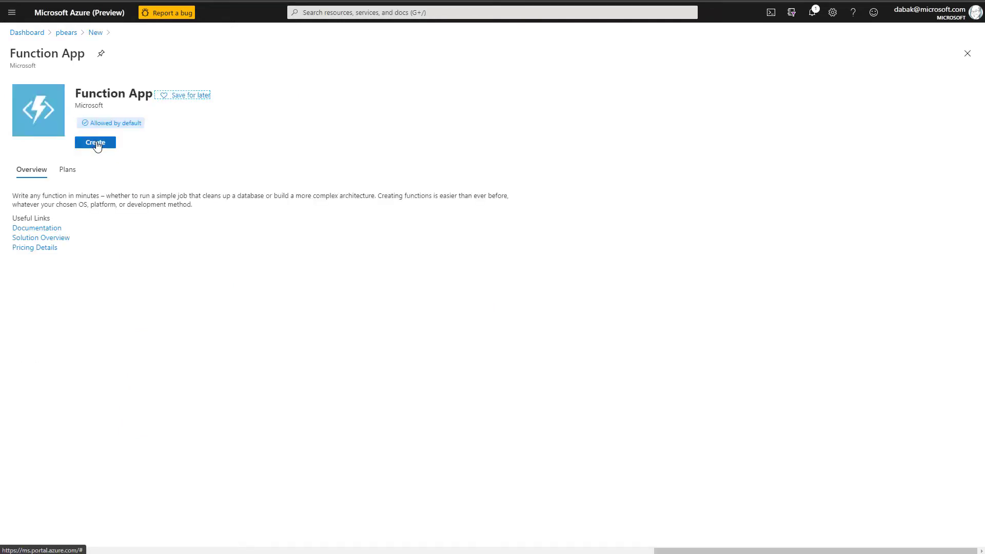
Create a function app named pbears-function-app with the Node.js runtime stack
{"action": "left_click", "coordinate": [95, 142]}
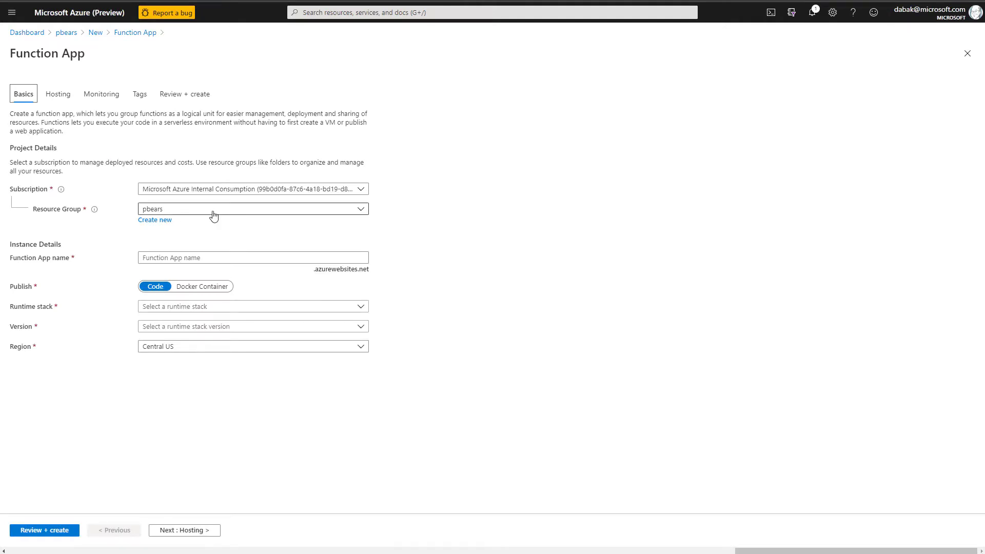
{"action": "left_click", "coordinate": [252, 257]}
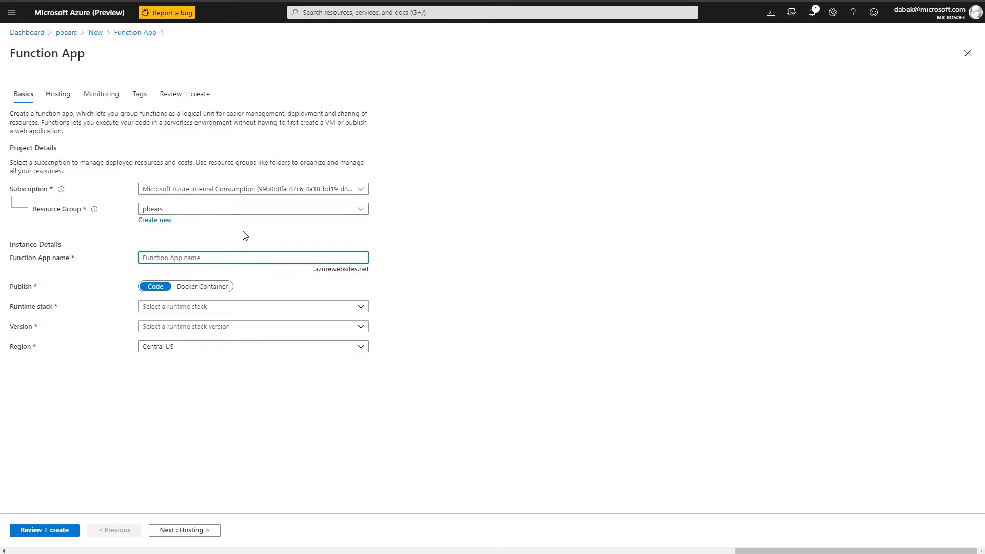
{"action": "type", "text": "pbears"}
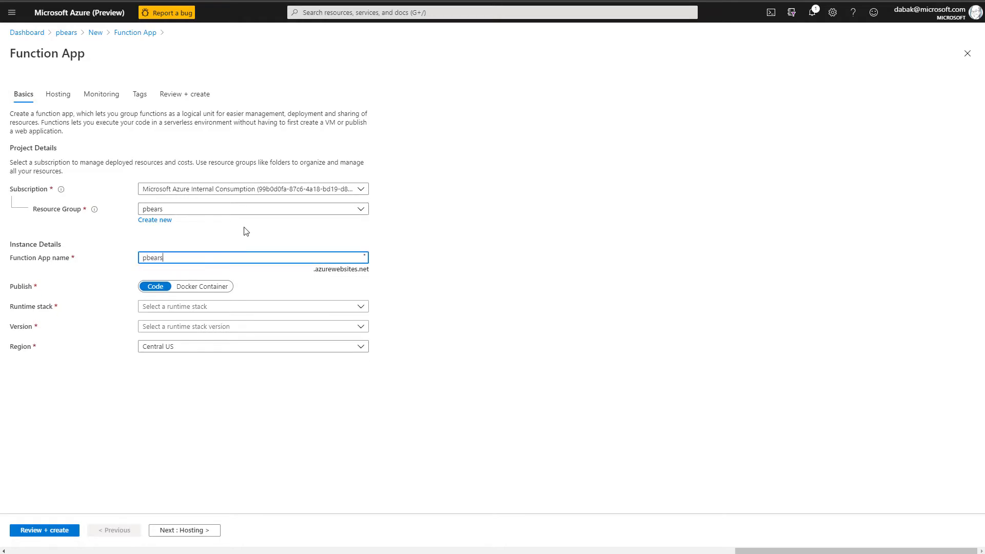
{"action": "type", "text": "-function-app"}
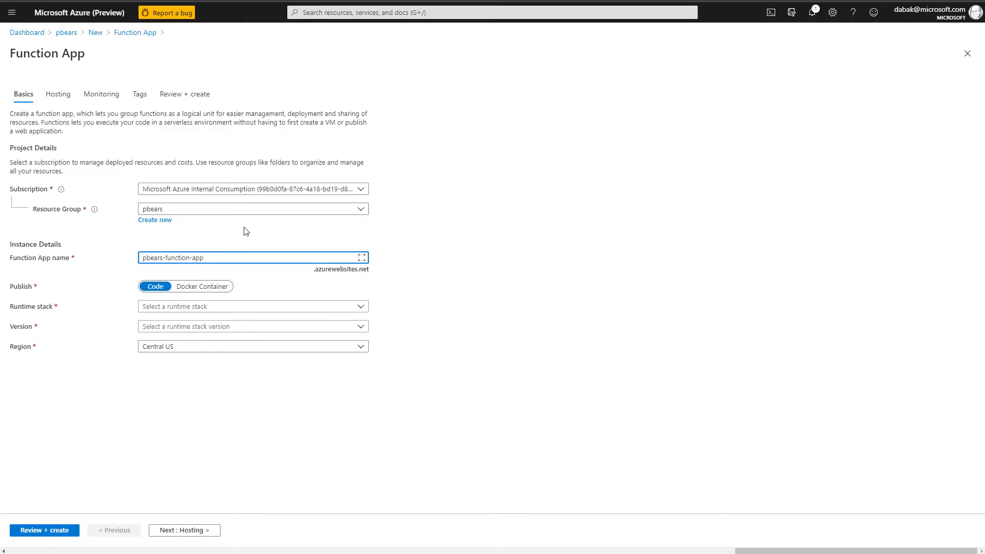
{"action": "left_click", "coordinate": [251, 307]}
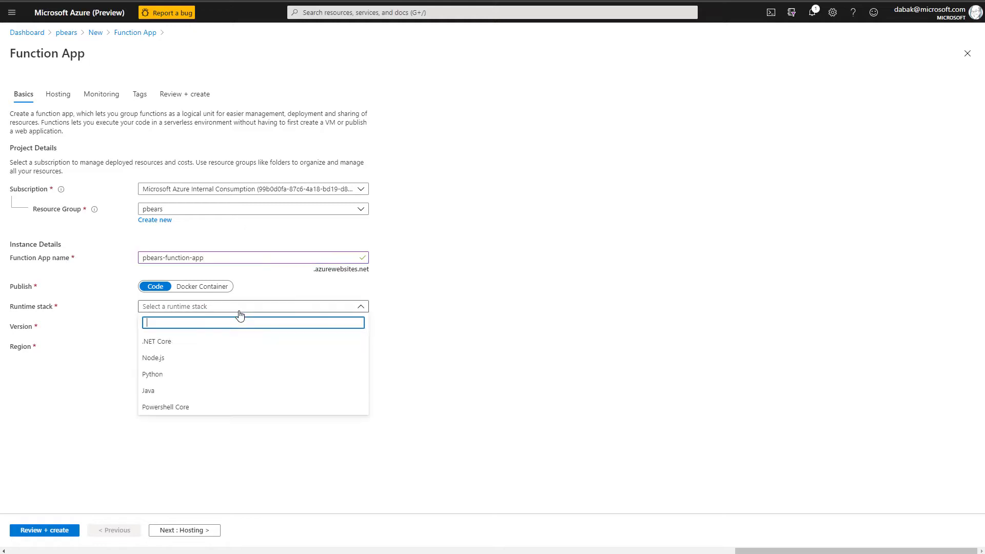
{"action": "left_click", "coordinate": [153, 358]}
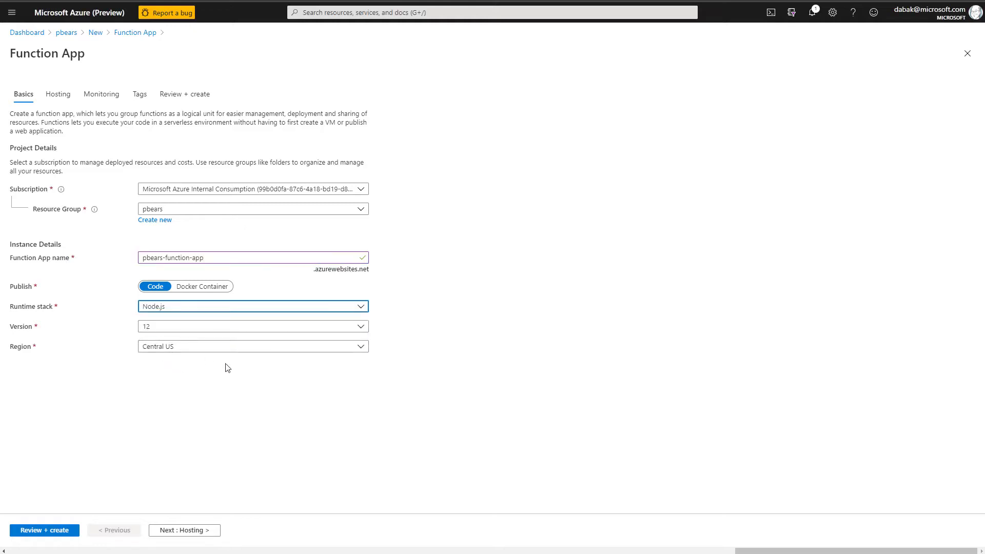
{"action": "left_click", "coordinate": [184, 529]}
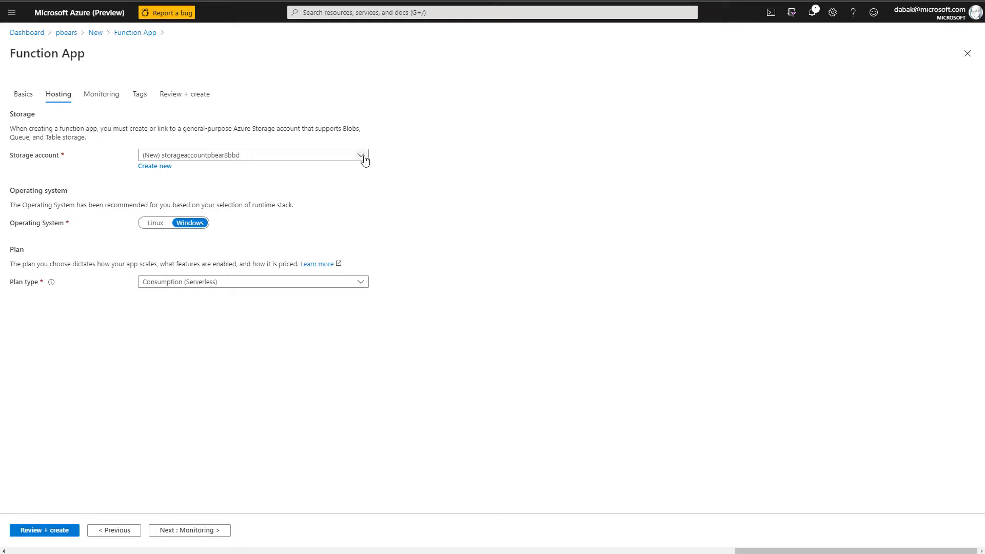
Use the existing pbearphotos storage account, then review and create the function app
{"action": "left_click", "coordinate": [360, 155]}
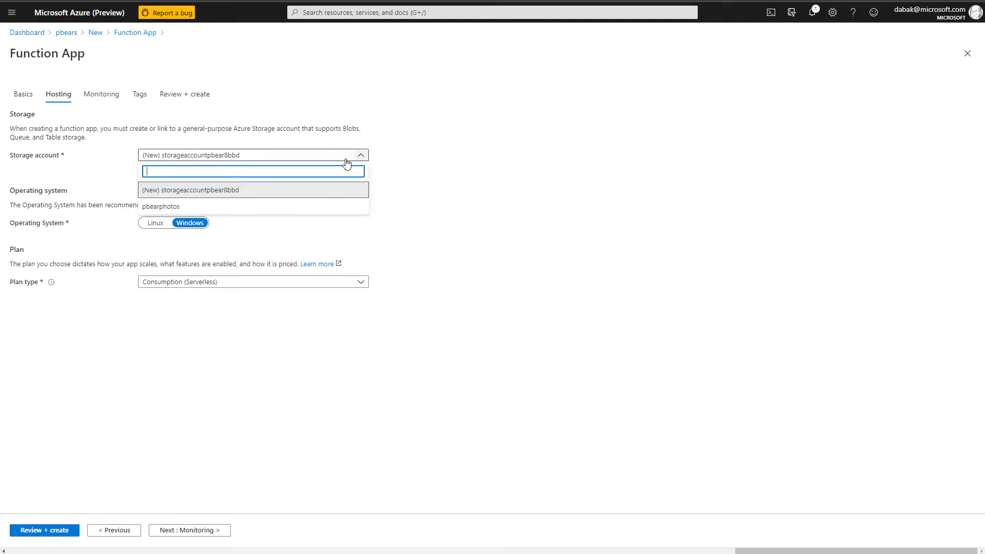
{"action": "left_click", "coordinate": [160, 207]}
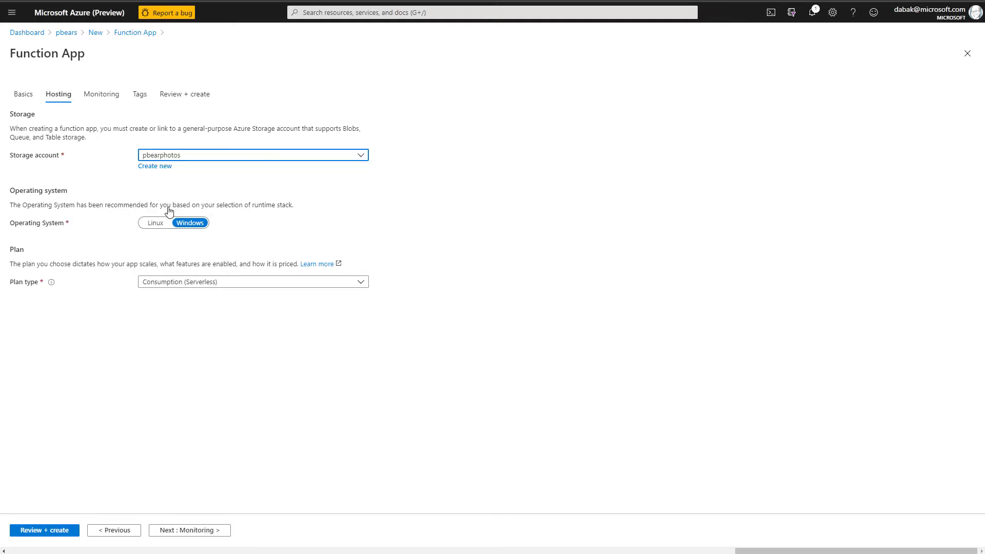
{"action": "mouse_move", "coordinate": [213, 230]}
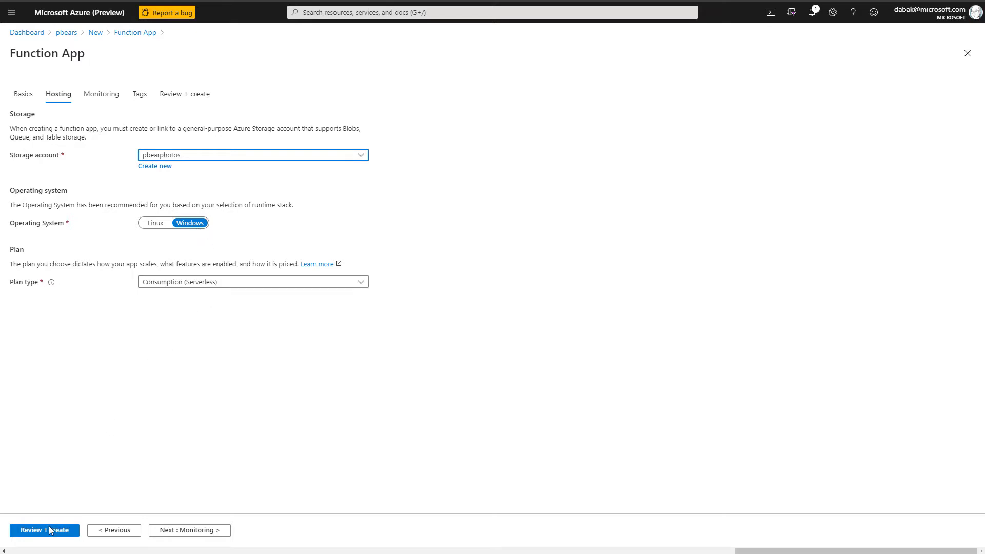
{"action": "left_click", "coordinate": [44, 530]}
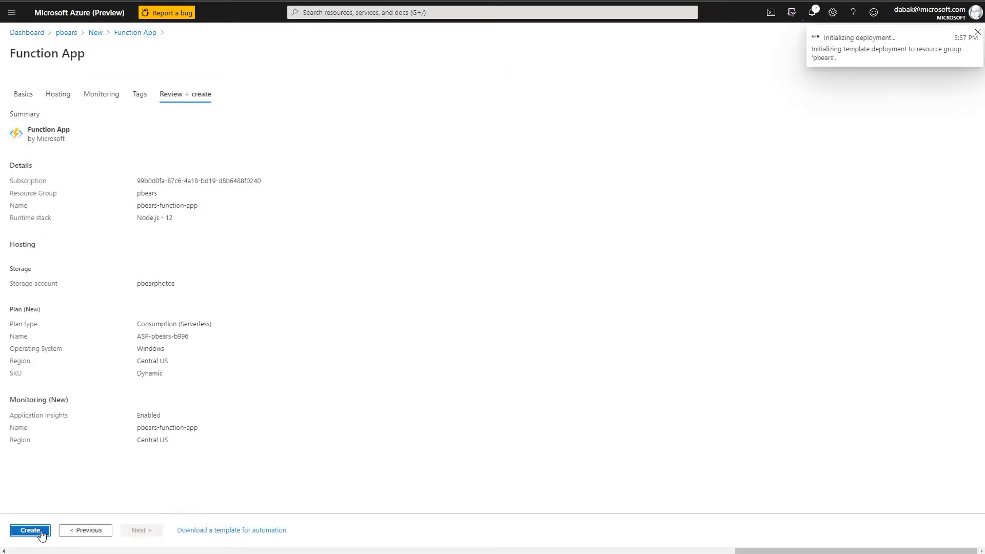
{"action": "left_click", "coordinate": [28, 530]}
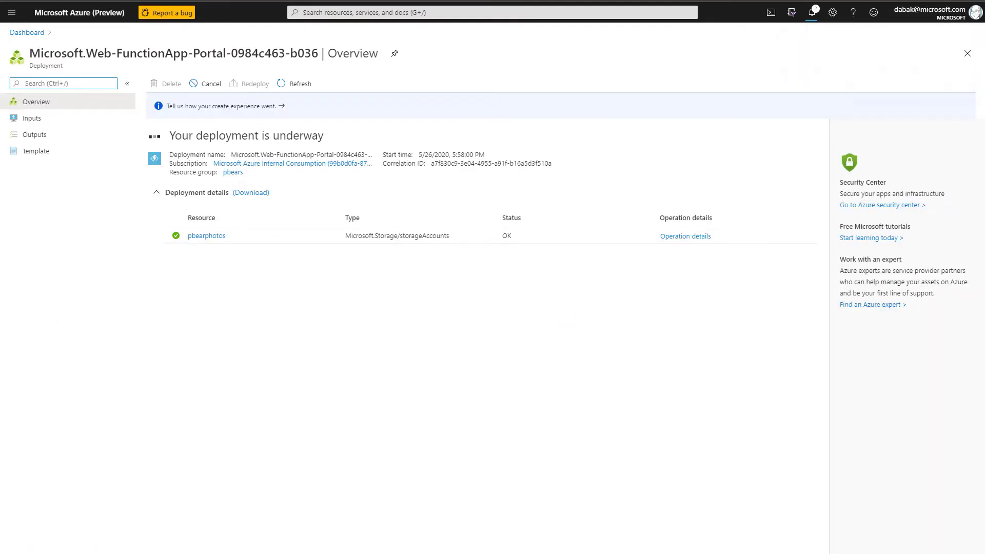
Go to the deployed pbears-function-app from Notifications and view its Functions list
{"action": "left_click", "coordinate": [966, 53]}
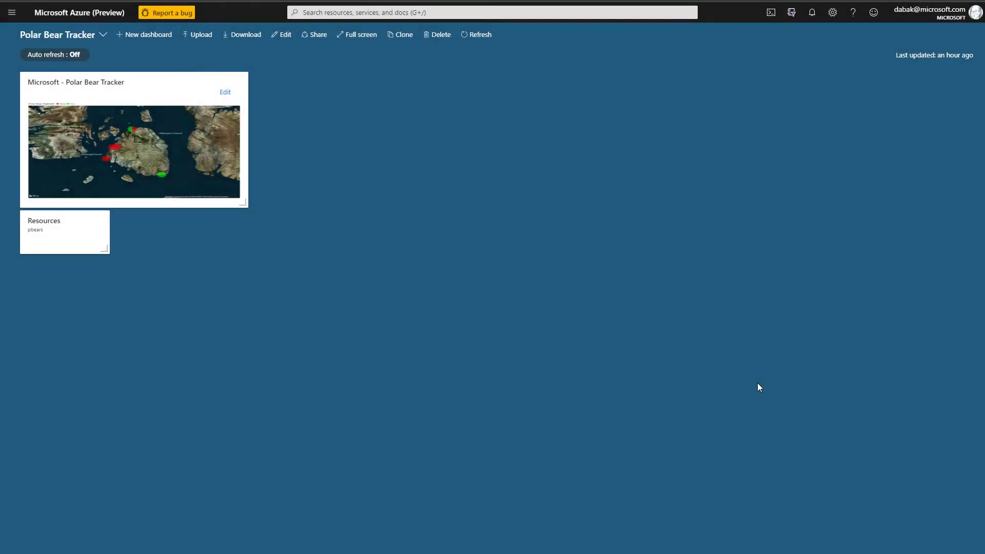
{"action": "mouse_move", "coordinate": [821, 42]}
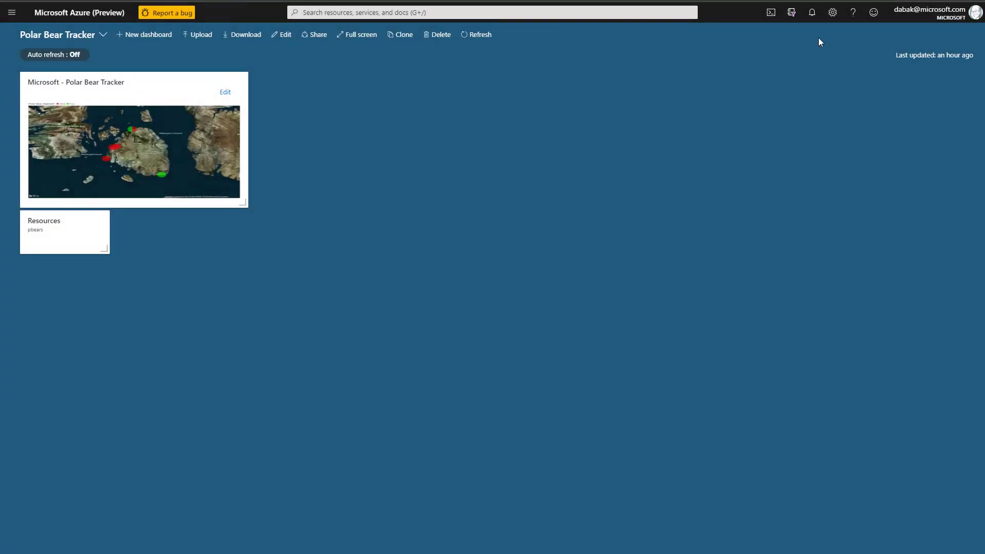
{"action": "left_click", "coordinate": [811, 12]}
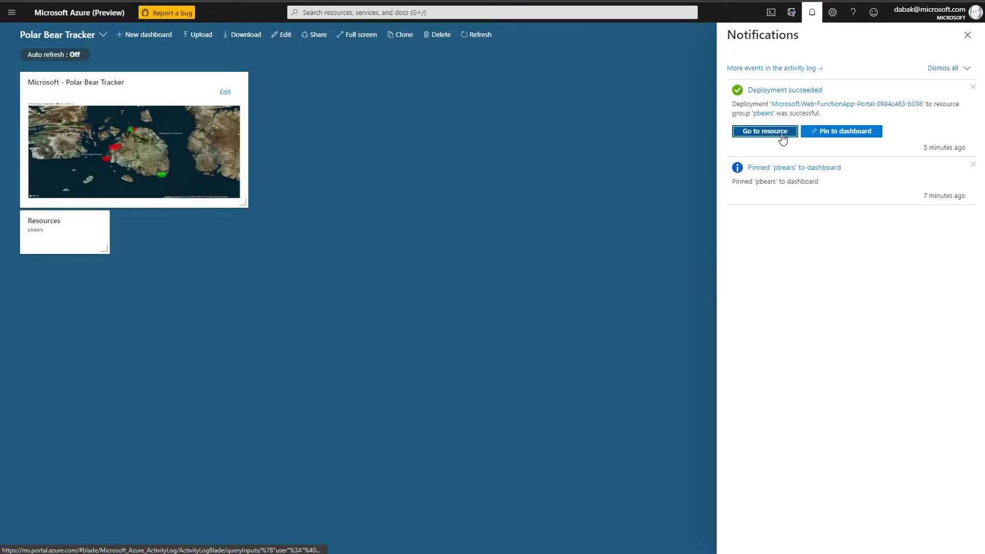
{"action": "left_click", "coordinate": [764, 130]}
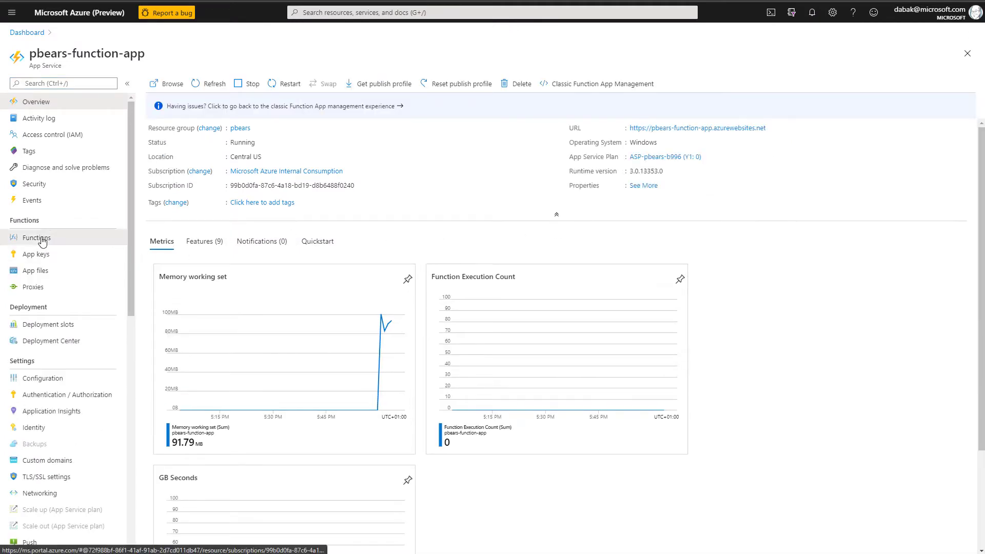
{"action": "left_click", "coordinate": [36, 237]}
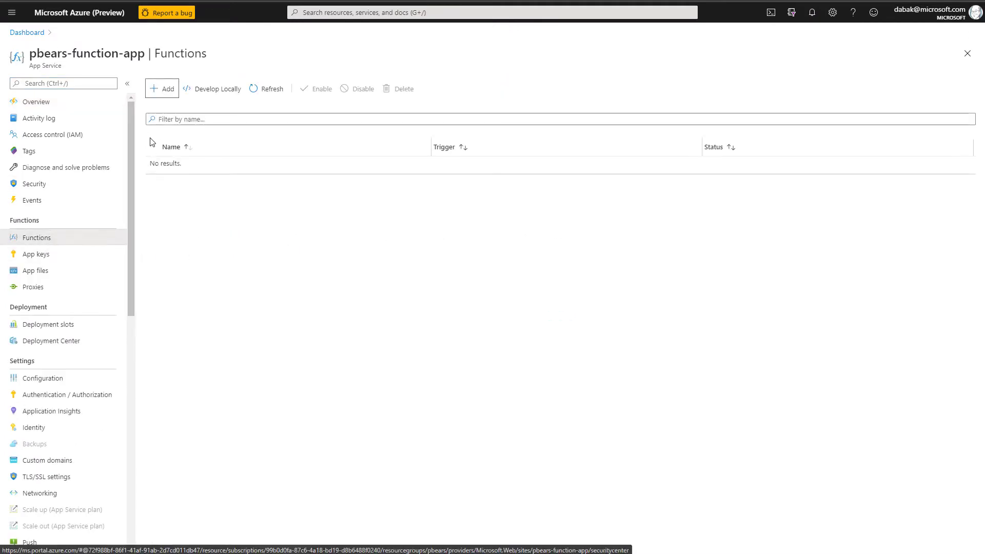
Add a Blob trigger function named BlobTrigger watching path photos/{name}
{"action": "left_click", "coordinate": [162, 88]}
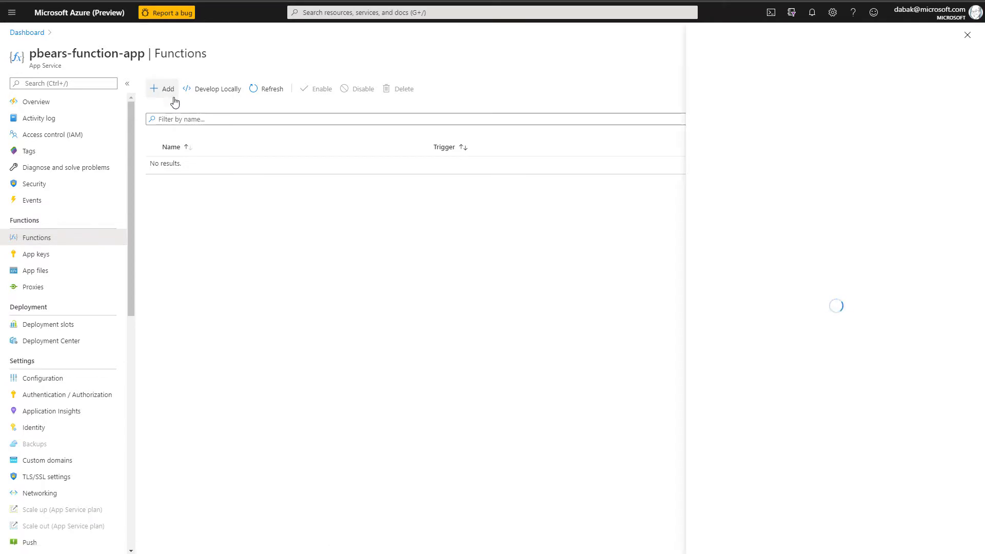
{"action": "left_click", "coordinate": [163, 88]}
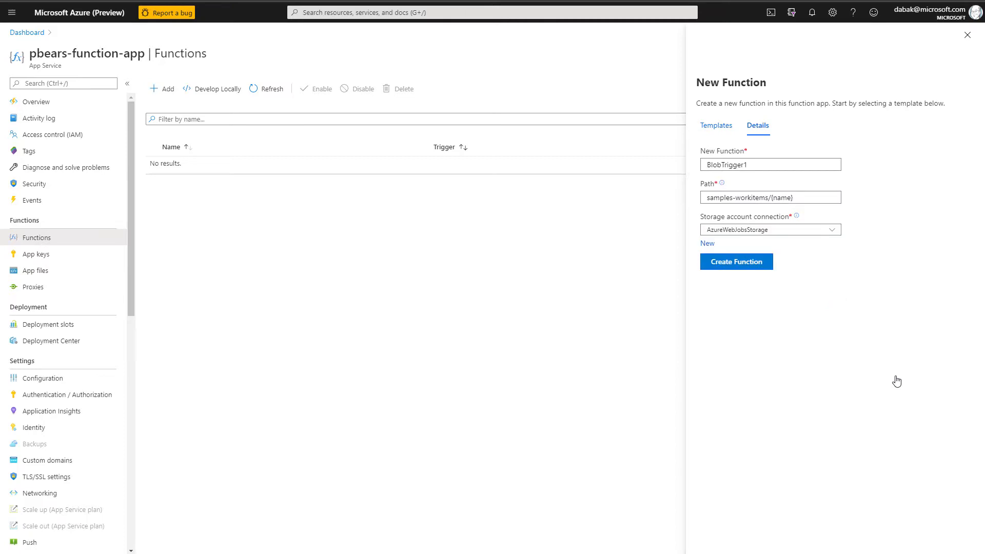
{"action": "left_click", "coordinate": [770, 164]}
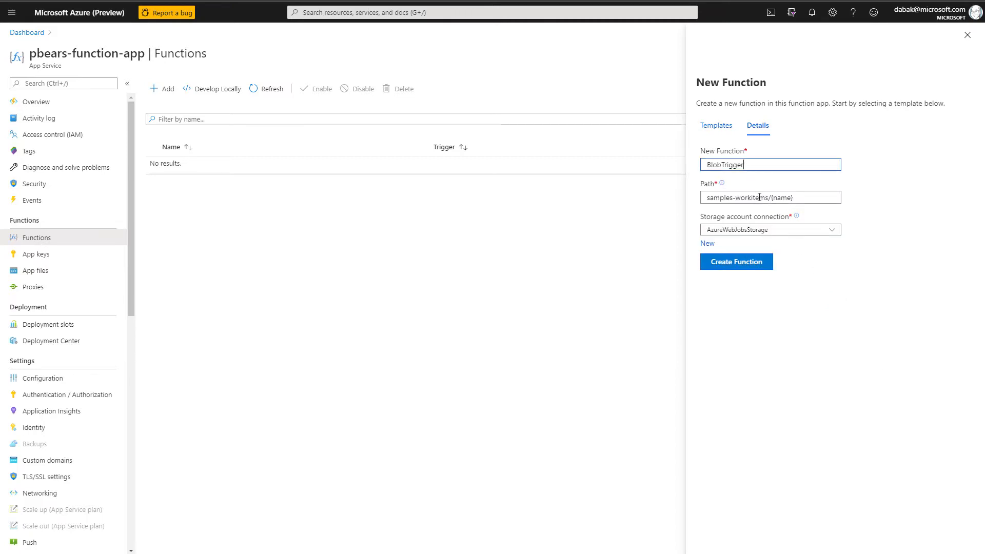
{"action": "left_click", "coordinate": [770, 197]}
{"action": "type", "text": "photos"}
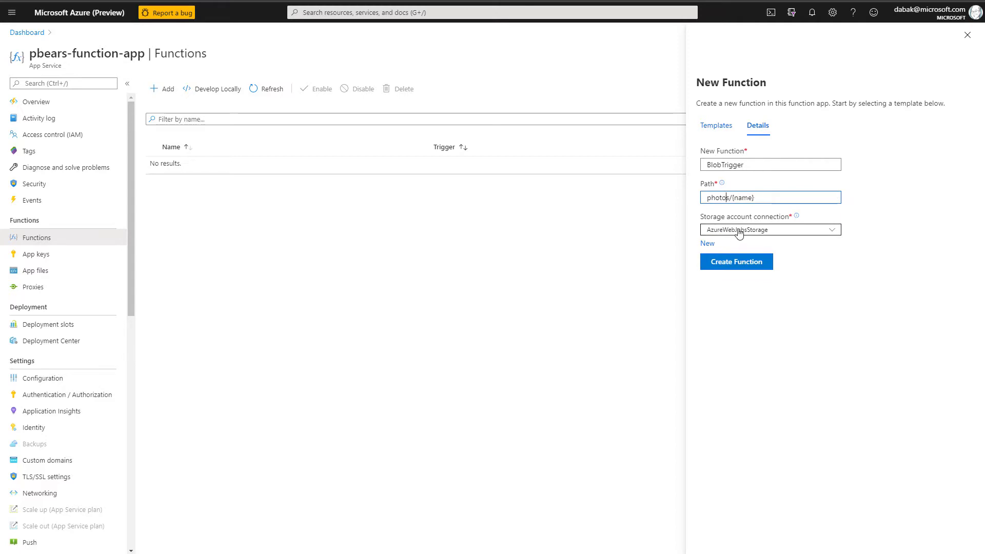
Connect it to a new pbearphotos storage connection, create the function, and reload the list
{"action": "left_click", "coordinate": [706, 244]}
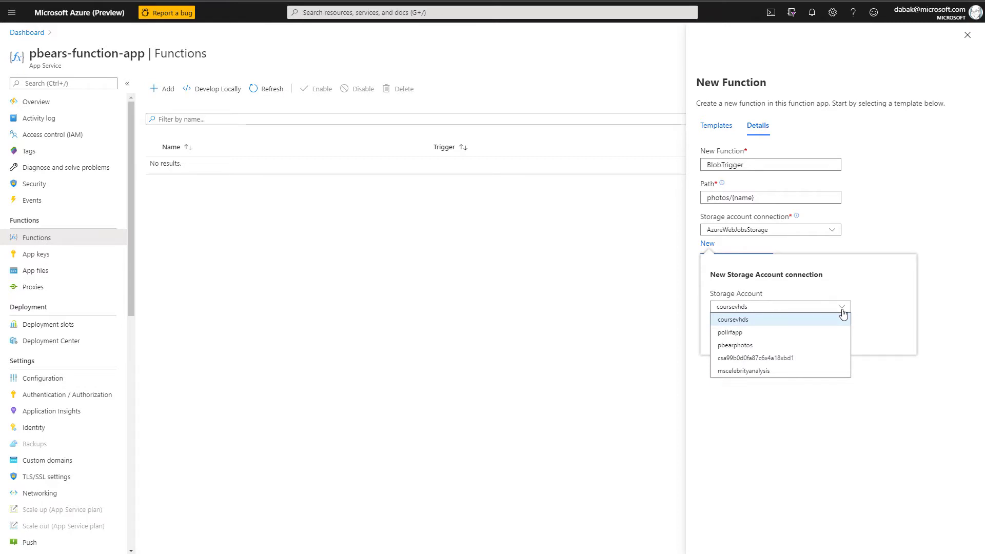
{"action": "left_click", "coordinate": [735, 344]}
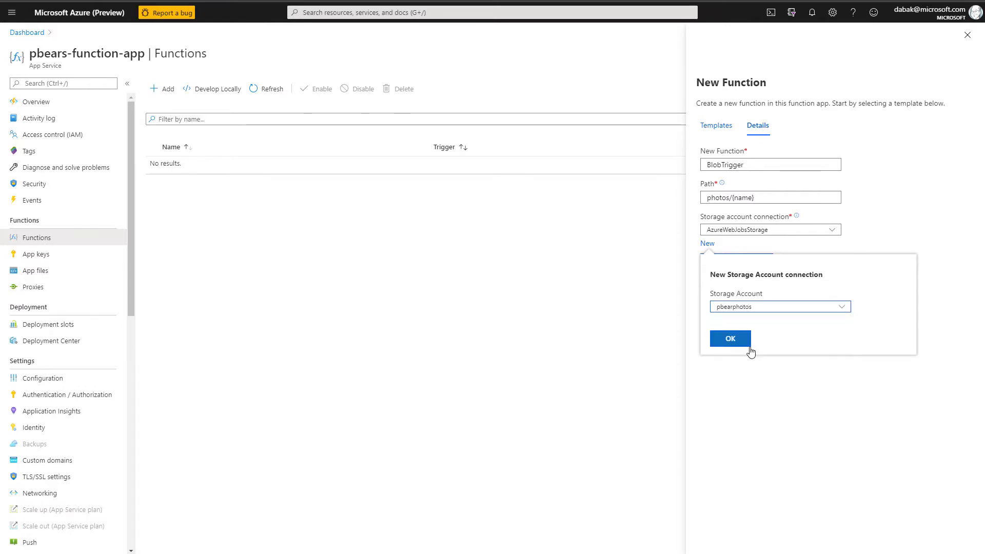
{"action": "left_click", "coordinate": [729, 338]}
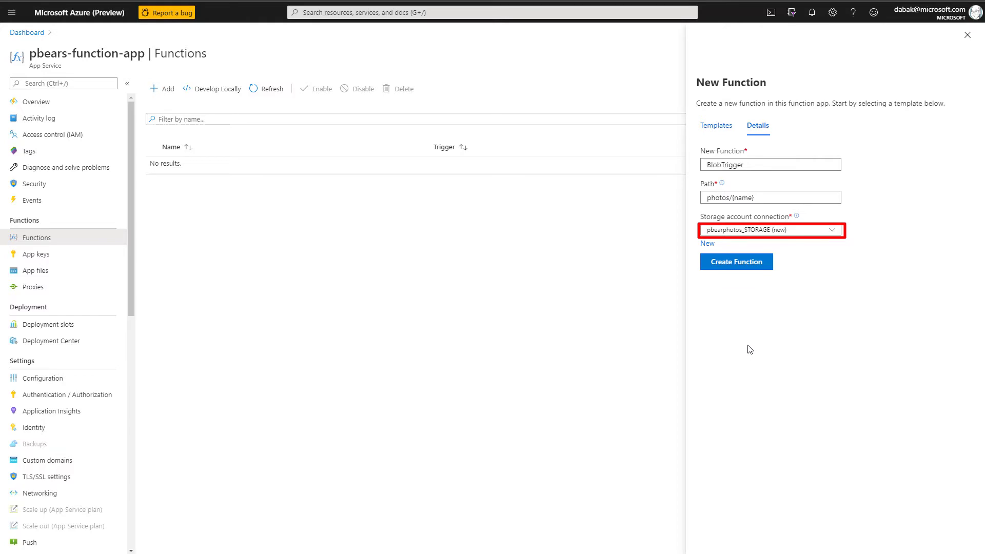
{"action": "left_click", "coordinate": [735, 261]}
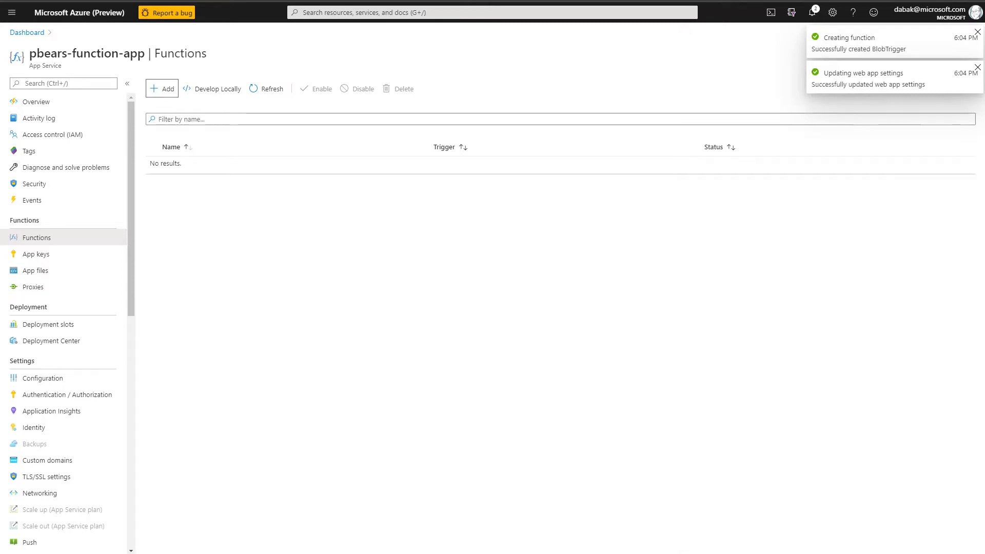
{"action": "left_click", "coordinate": [265, 88]}
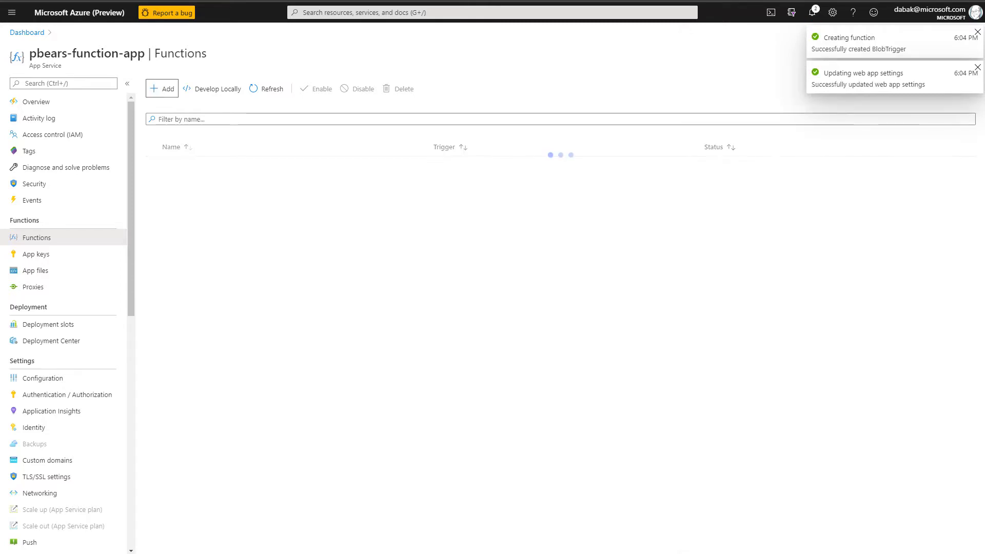